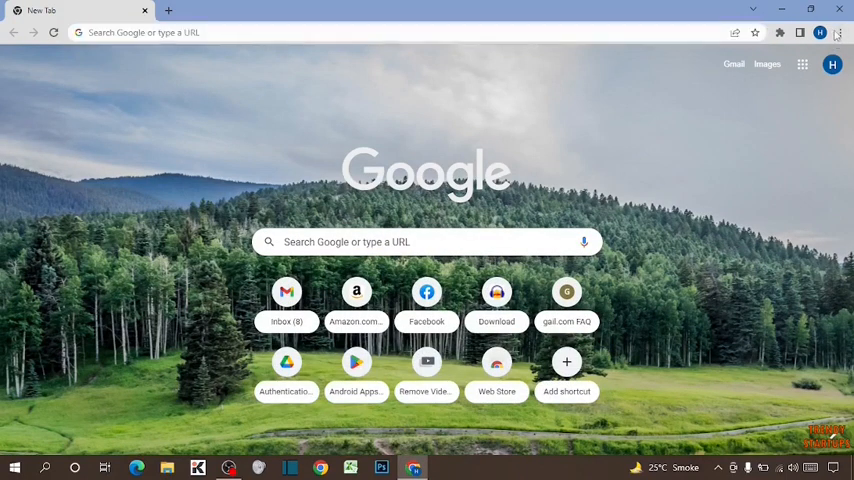
Open Chrome's three-dot main menu to reach the History option.
{"action": "left_click", "coordinate": [838, 32]}
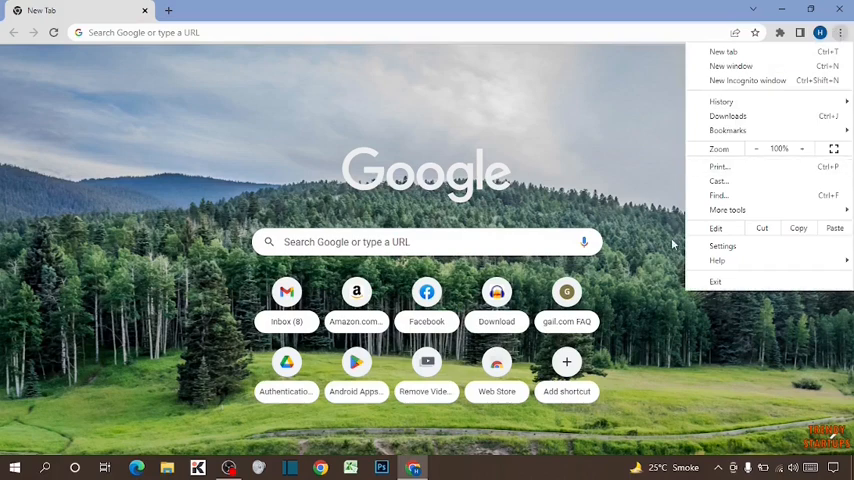
{"action": "mouse_move", "coordinate": [728, 116]}
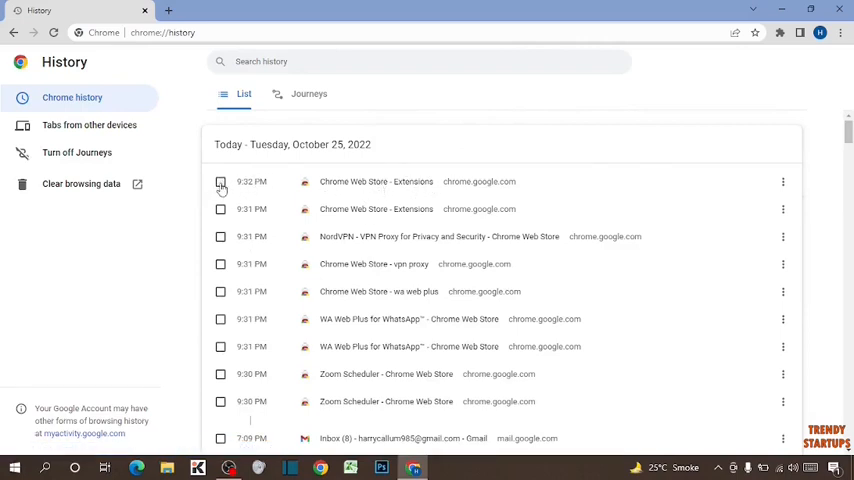
Select and remove the 9:32 PM Chrome Web Store - Extensions history entry.
{"action": "left_click", "coordinate": [220, 182]}
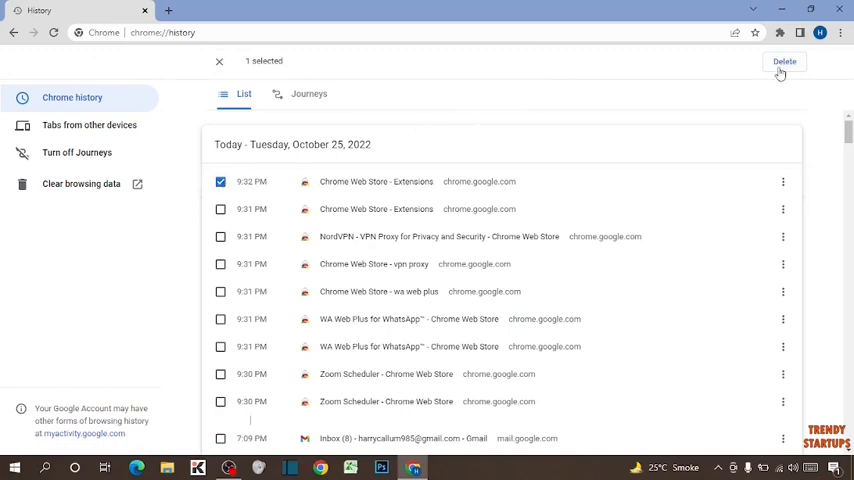
{"action": "left_click", "coordinate": [784, 61]}
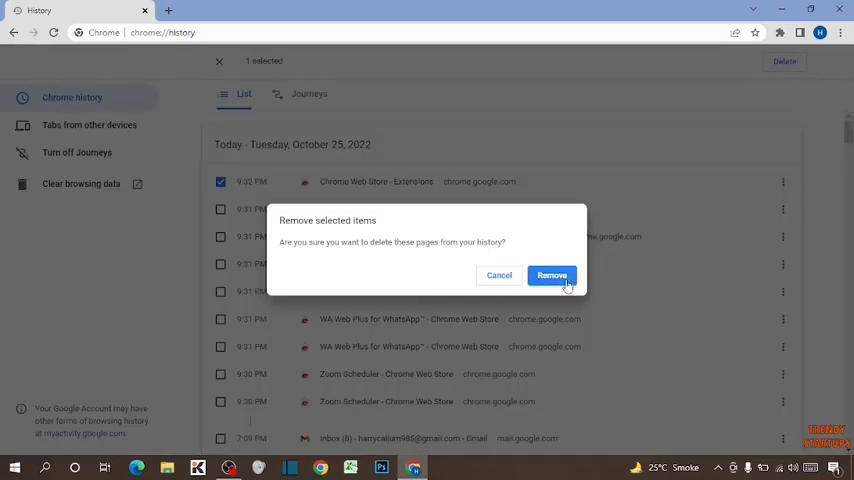
{"action": "left_click", "coordinate": [552, 275]}
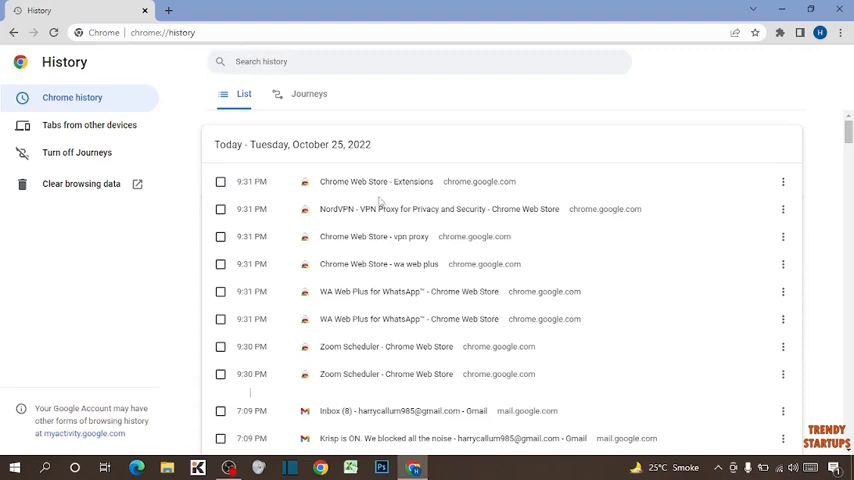
{"action": "mouse_move", "coordinate": [334, 178]}
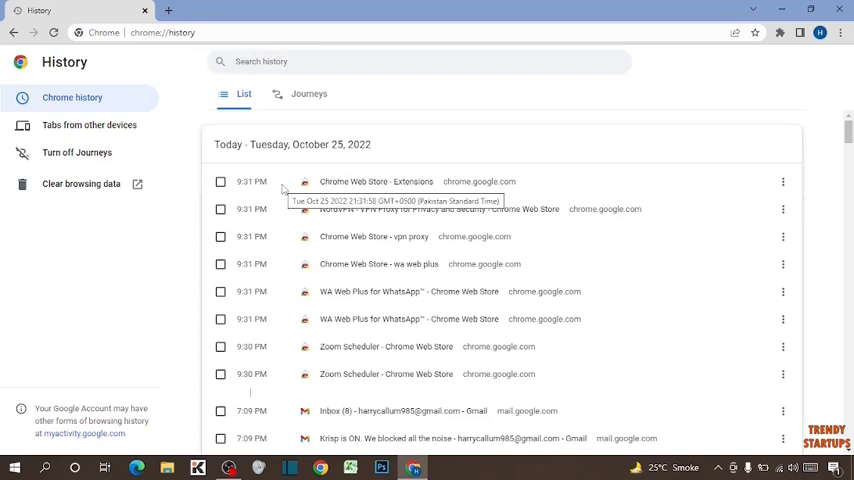
{"action": "mouse_move", "coordinate": [305, 291]}
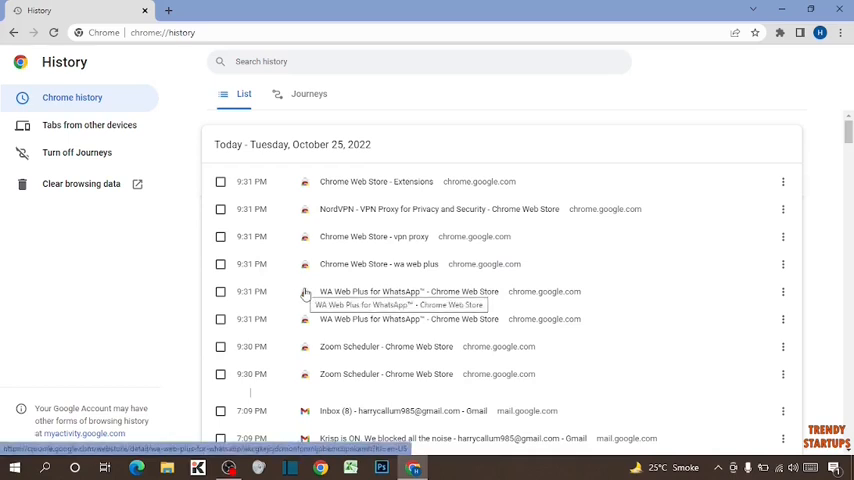
{"action": "mouse_move", "coordinate": [322, 210]}
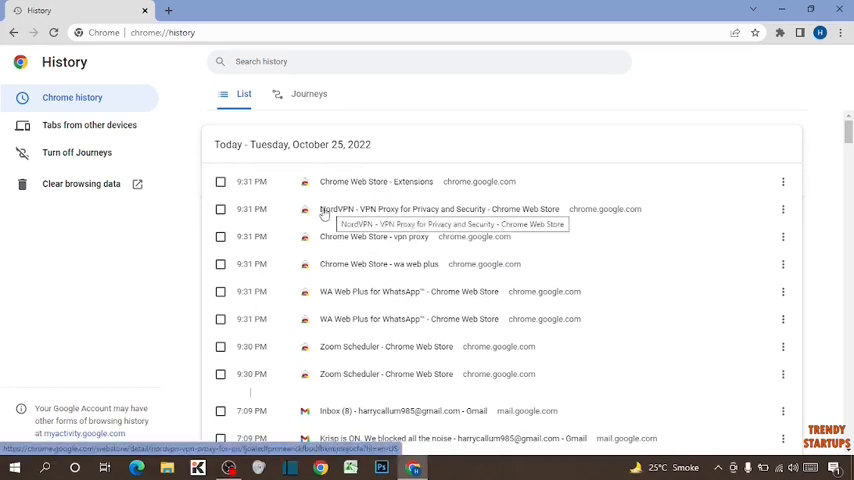
{"action": "mouse_move", "coordinate": [80, 183]}
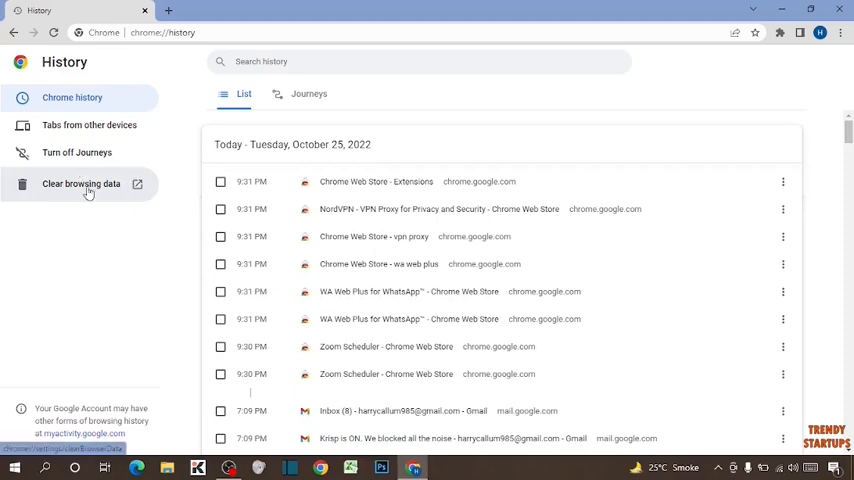
In Clear browsing data's Advanced tab, untick cookies, widen the time range, and clear.
{"action": "left_click", "coordinate": [81, 184]}
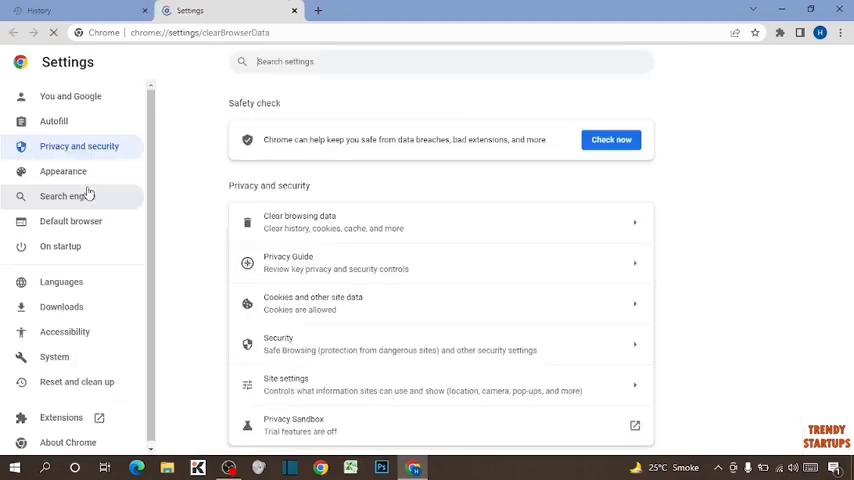
{"action": "left_click", "coordinate": [299, 222]}
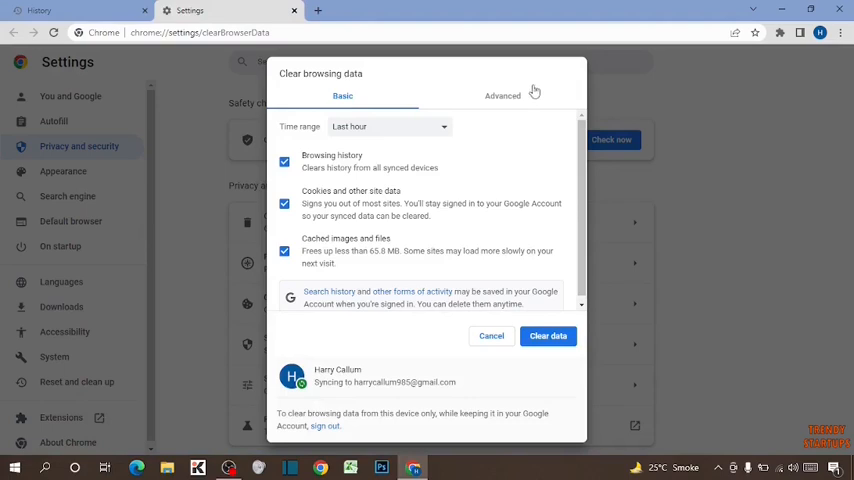
{"action": "mouse_move", "coordinate": [510, 100]}
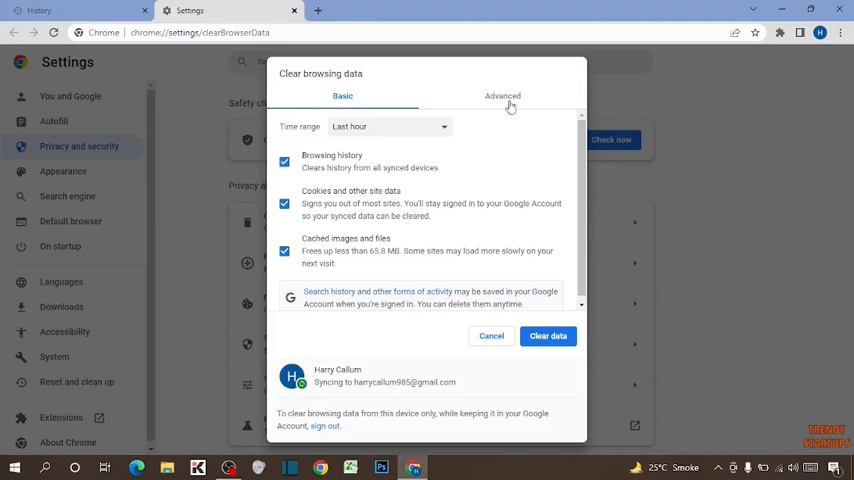
{"action": "left_click", "coordinate": [502, 95]}
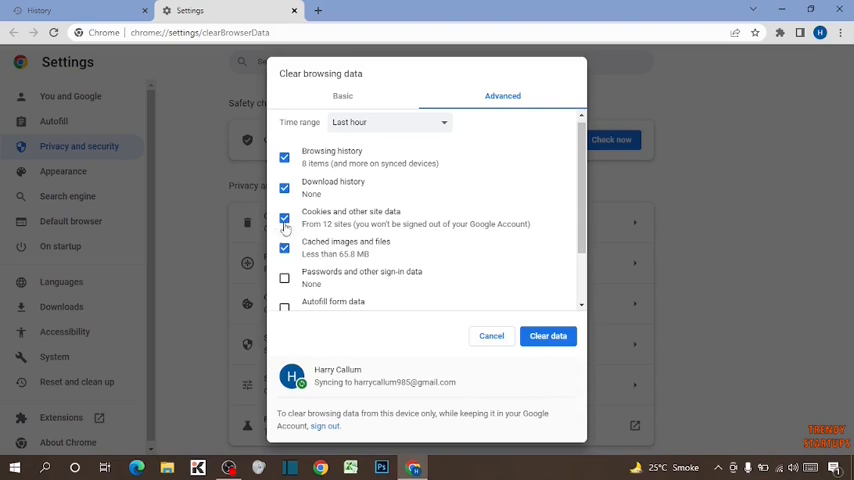
{"action": "left_click", "coordinate": [285, 217]}
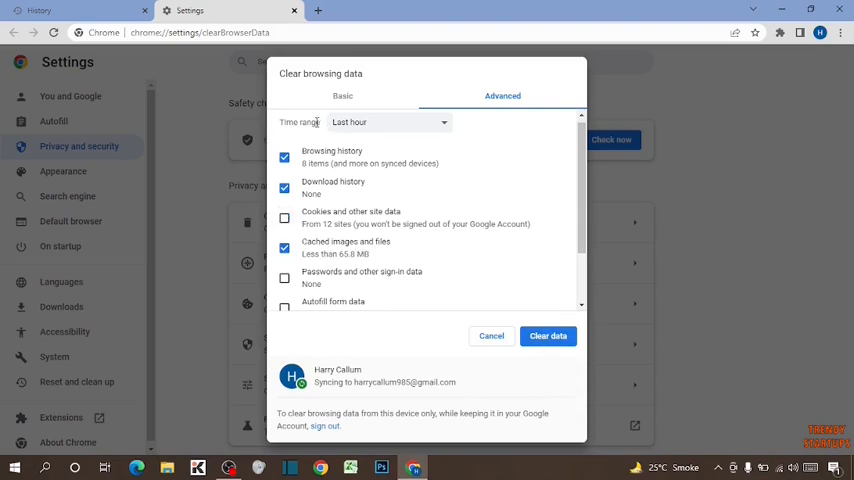
{"action": "left_click", "coordinate": [388, 122]}
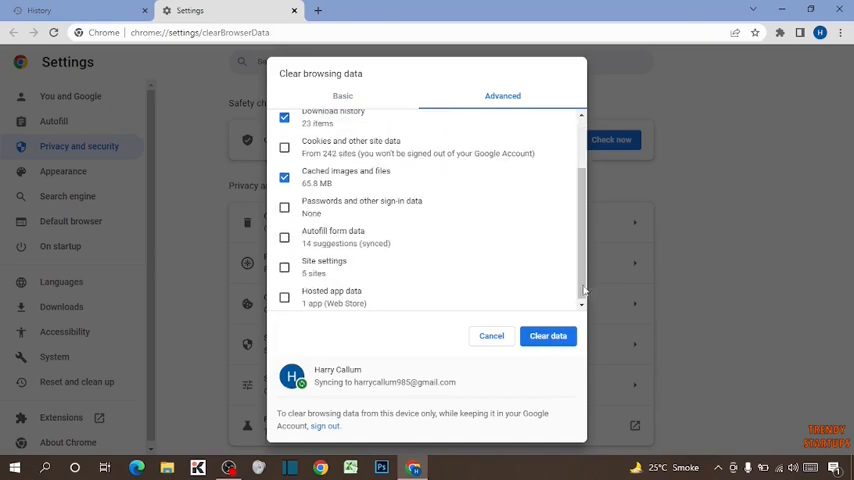
{"action": "left_click", "coordinate": [547, 335]}
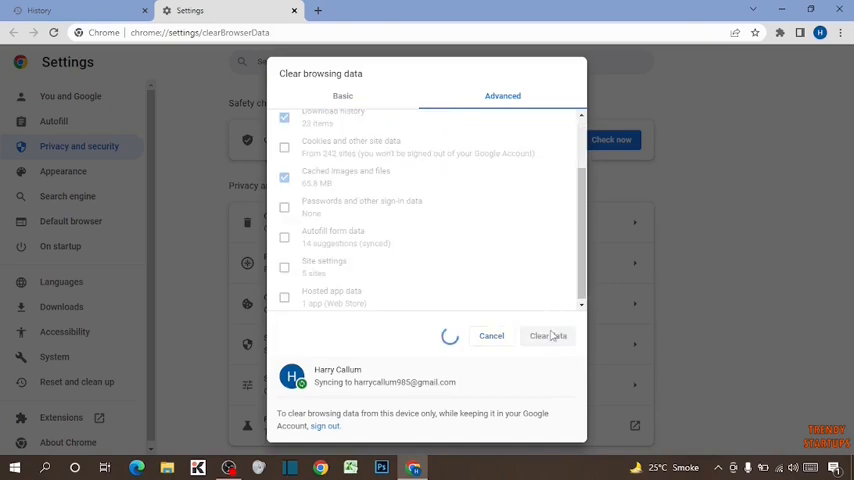
Dismiss the Cleared Chrome data notice and close the browser window.
{"action": "left_click", "coordinate": [548, 335]}
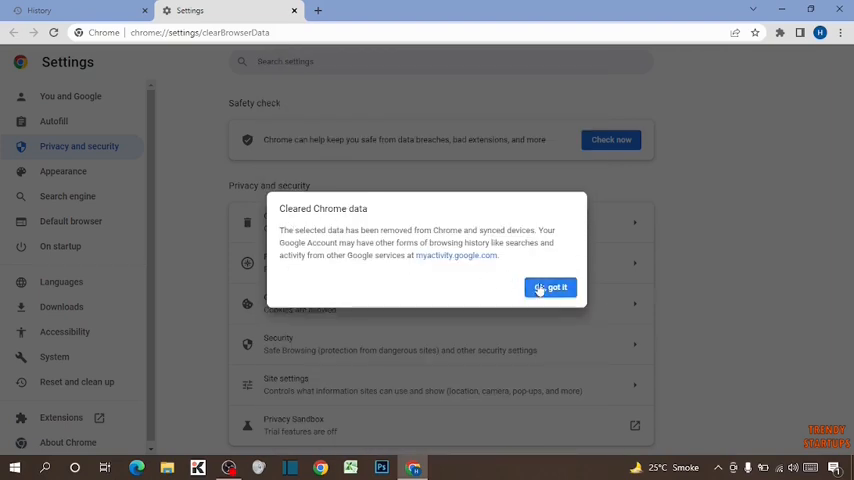
{"action": "left_click", "coordinate": [550, 288]}
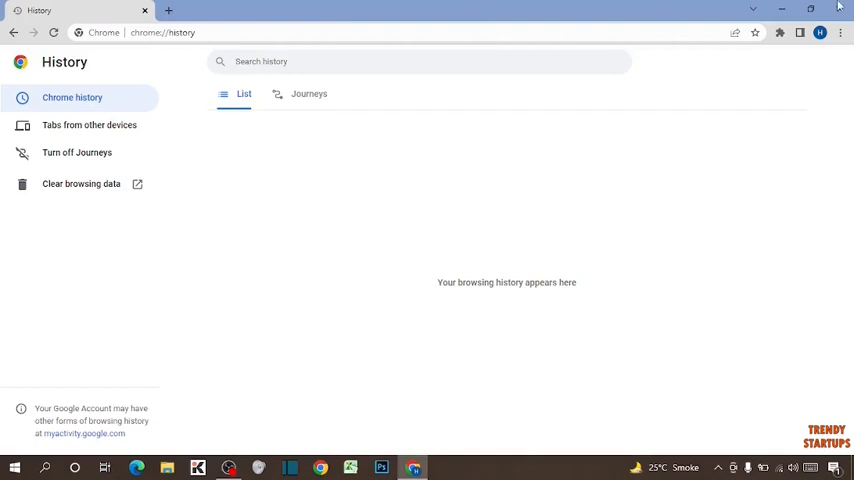
{"action": "left_click", "coordinate": [782, 8]}
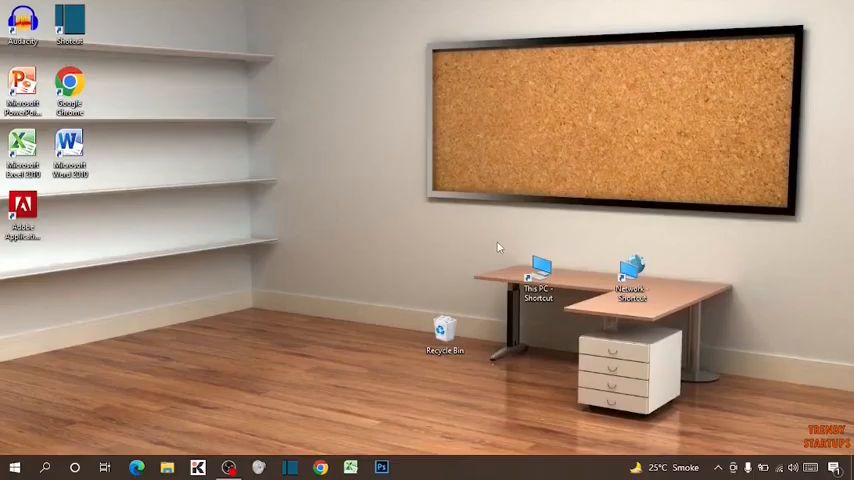